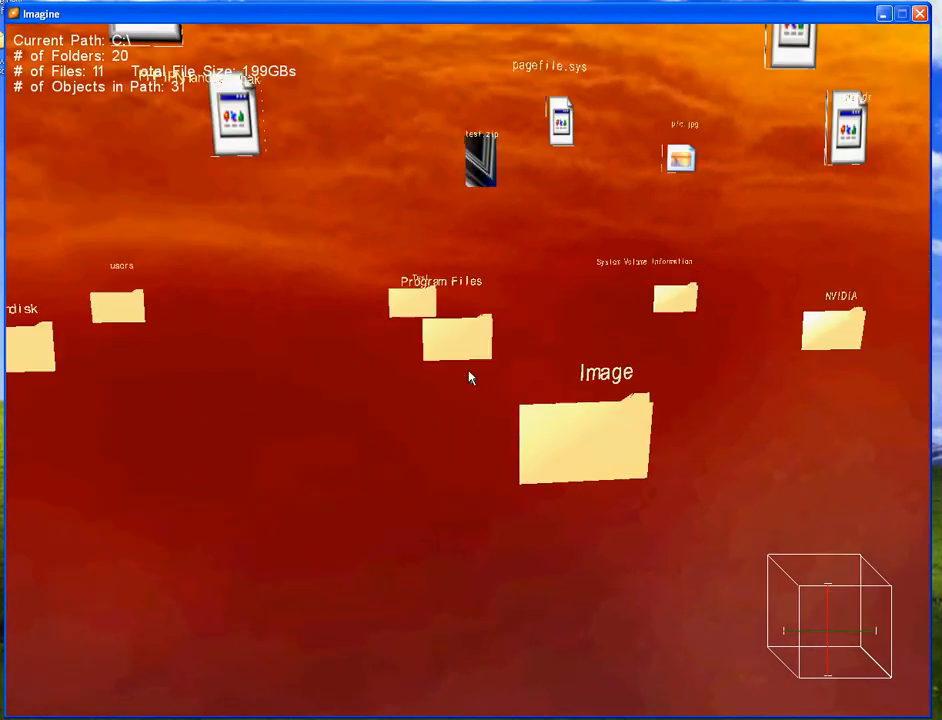
# Step: Enter the Image folder on C: to show its 13 header files in the 3D scene
pyautogui.doubleClick(584, 440)
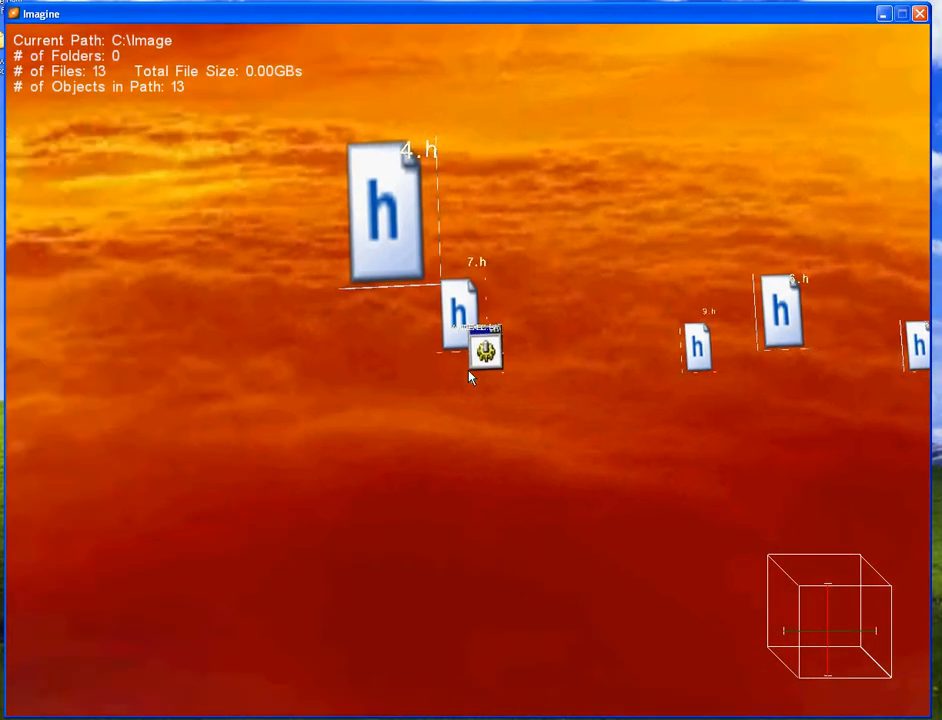